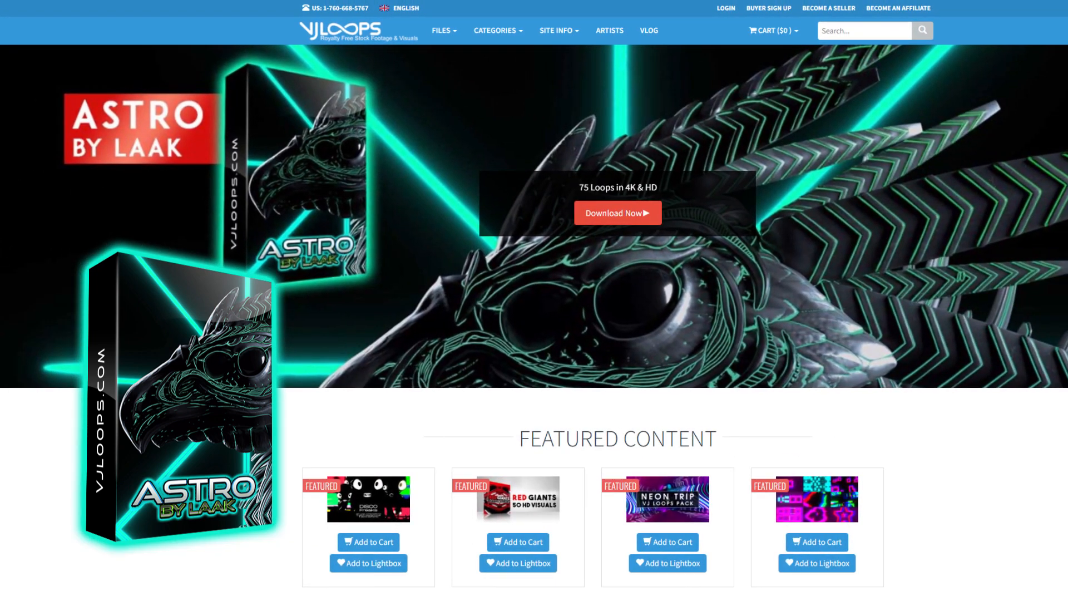
Step: Leave the VJ Loops Astro page and bring up the Resolume composition playing the Astro intro
left_click(619, 212)
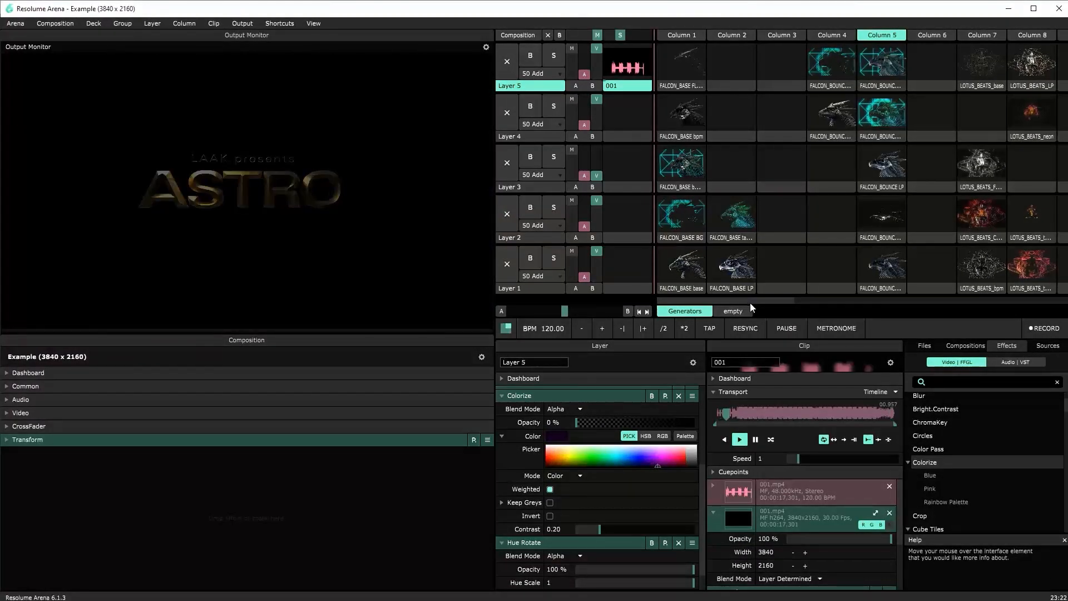
Step: Trigger FALCON_BASE FLASHES on Layer 5, then the FALCON_BASE base silver falcon head clip on Layer 1
left_click(680, 67)
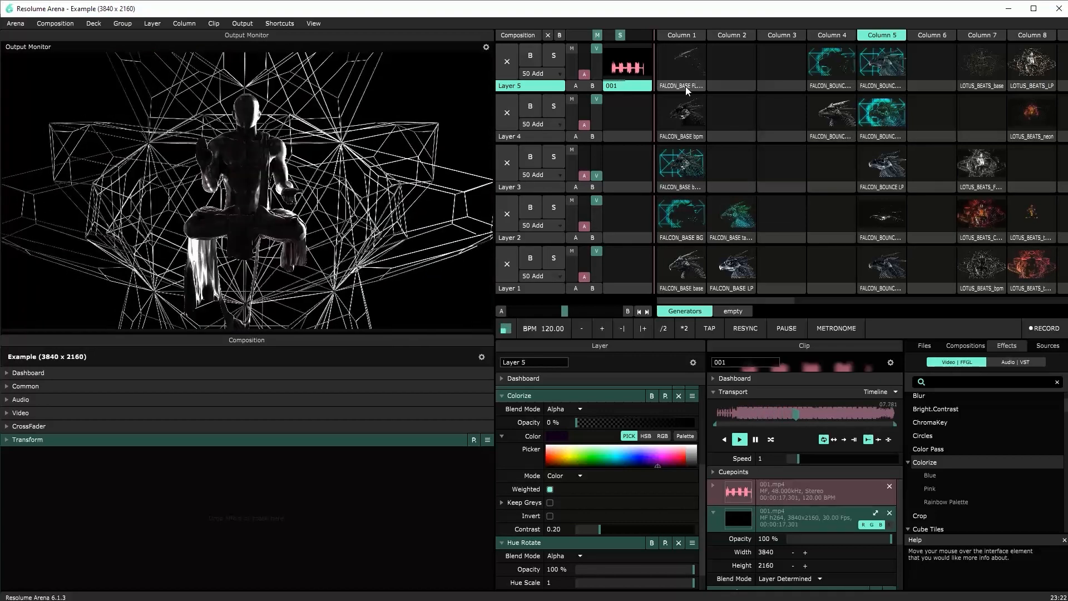
left_click(681, 65)
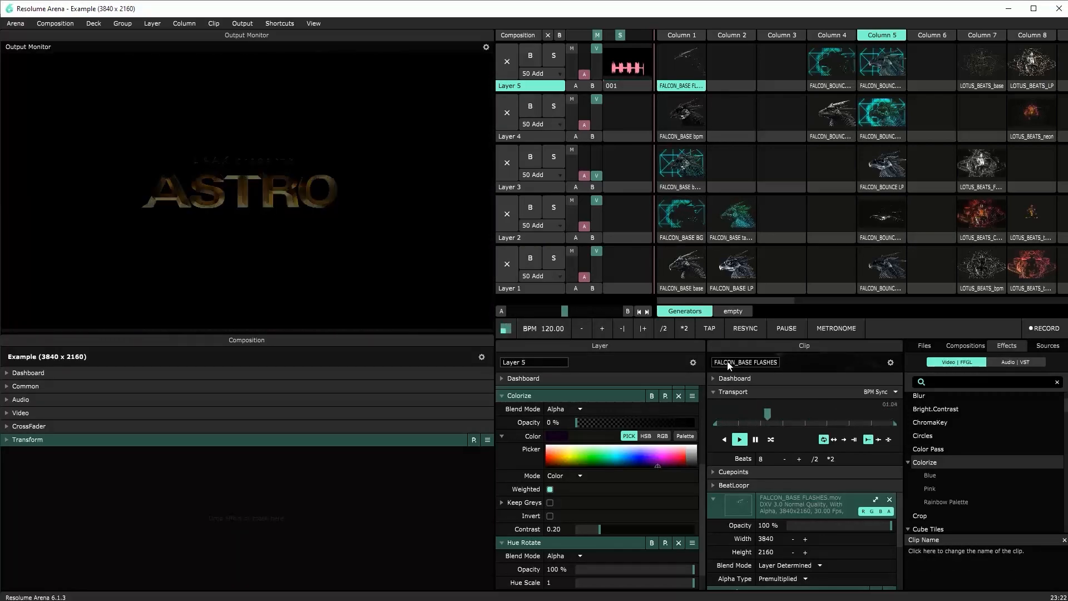
left_click(681, 117)
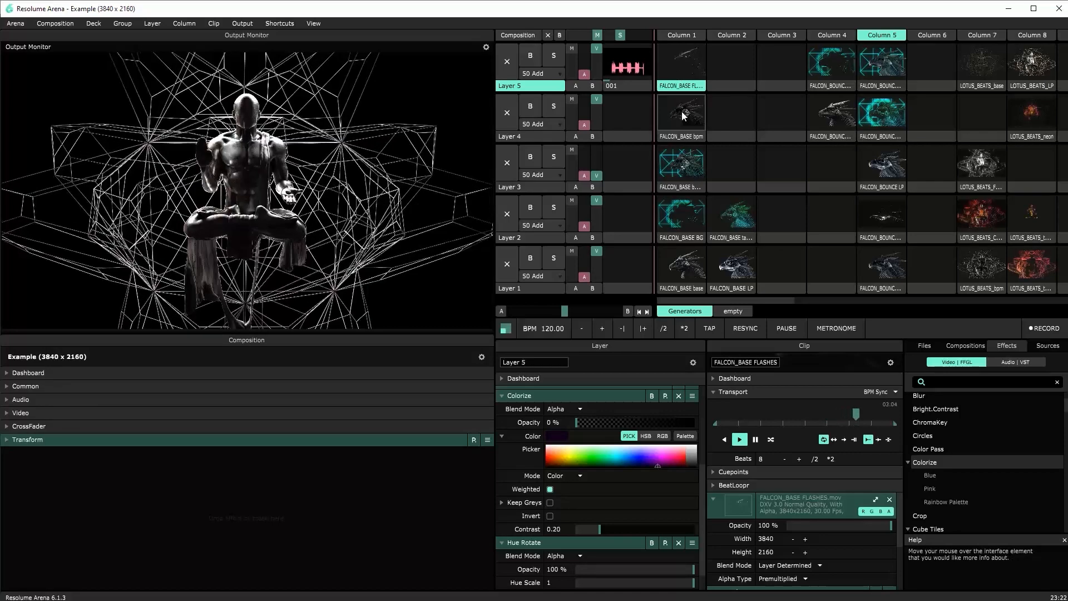
left_click(681, 116)
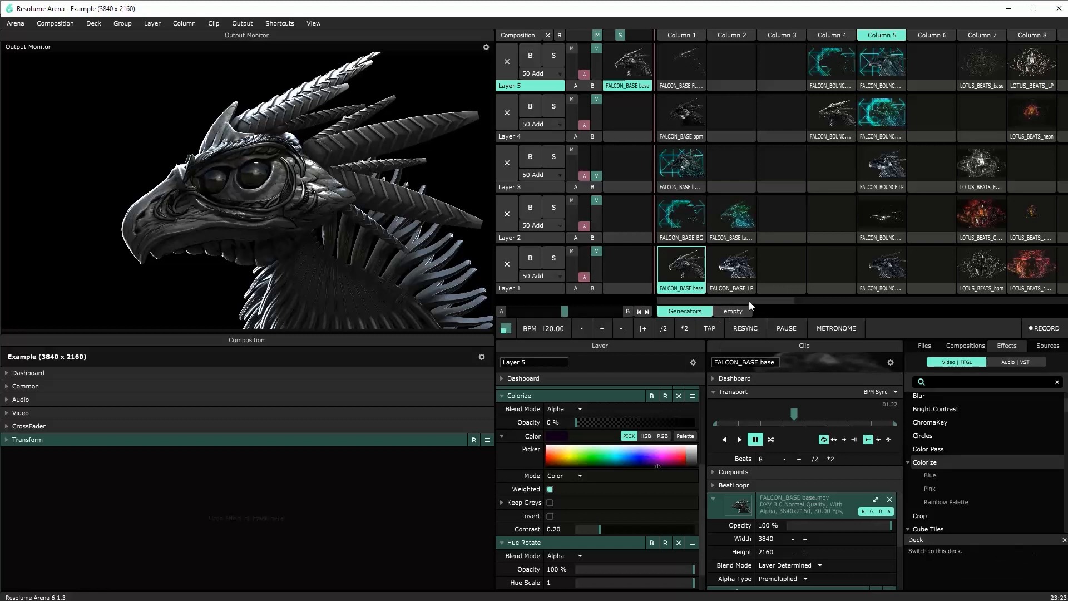
mouse_move(745, 329)
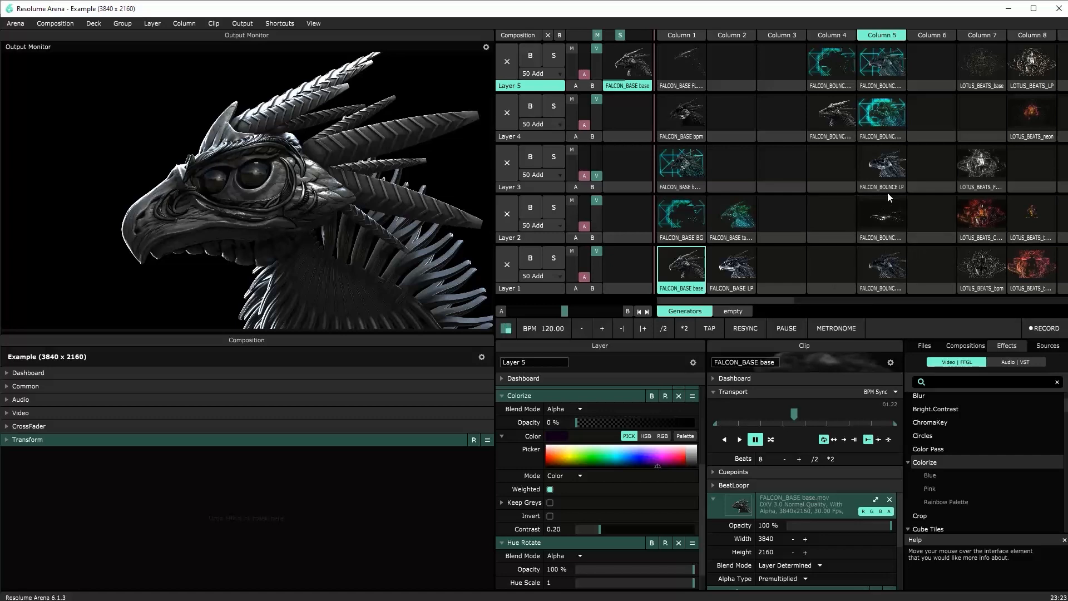
Step: Audition FALCON_BOUNCE LP, FALCON_BASE base, LP, tattoo, ending on the cyan wireframe FALCON_BASE BG clip
left_click(881, 166)
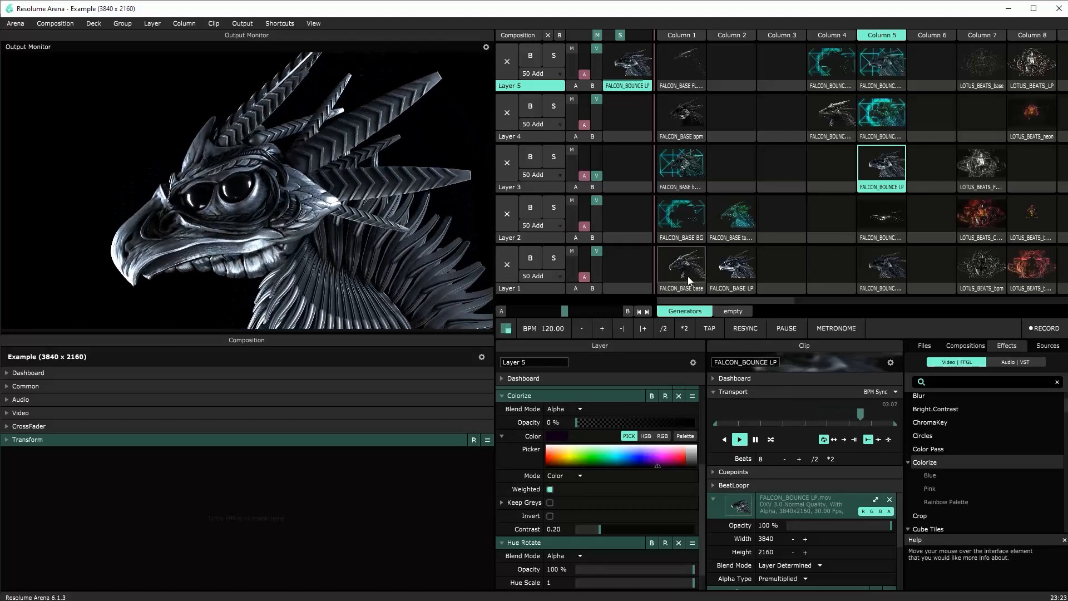
left_click(681, 269)
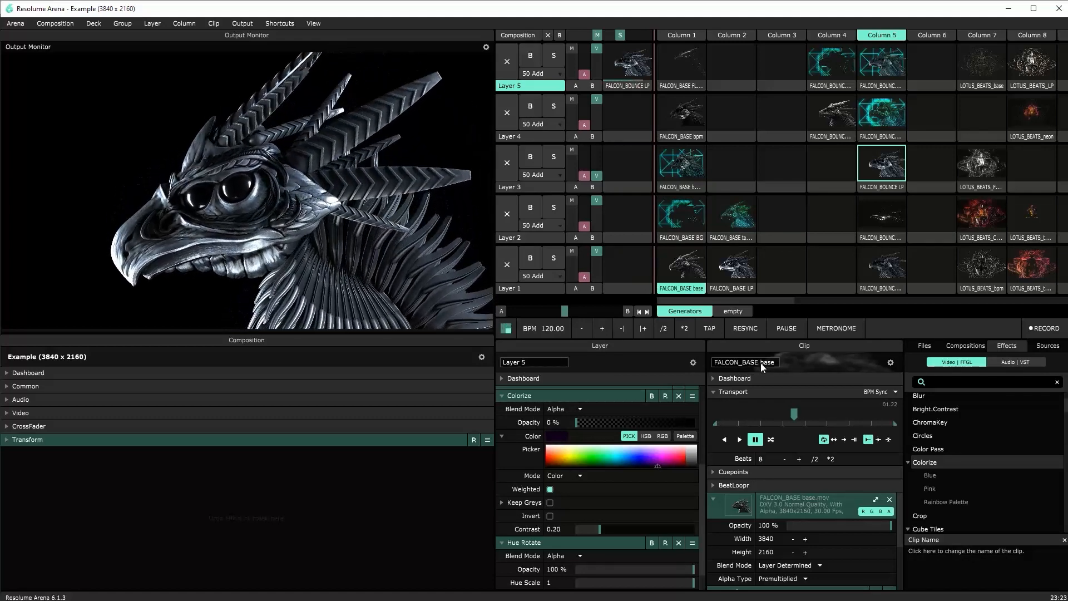
left_click(731, 267)
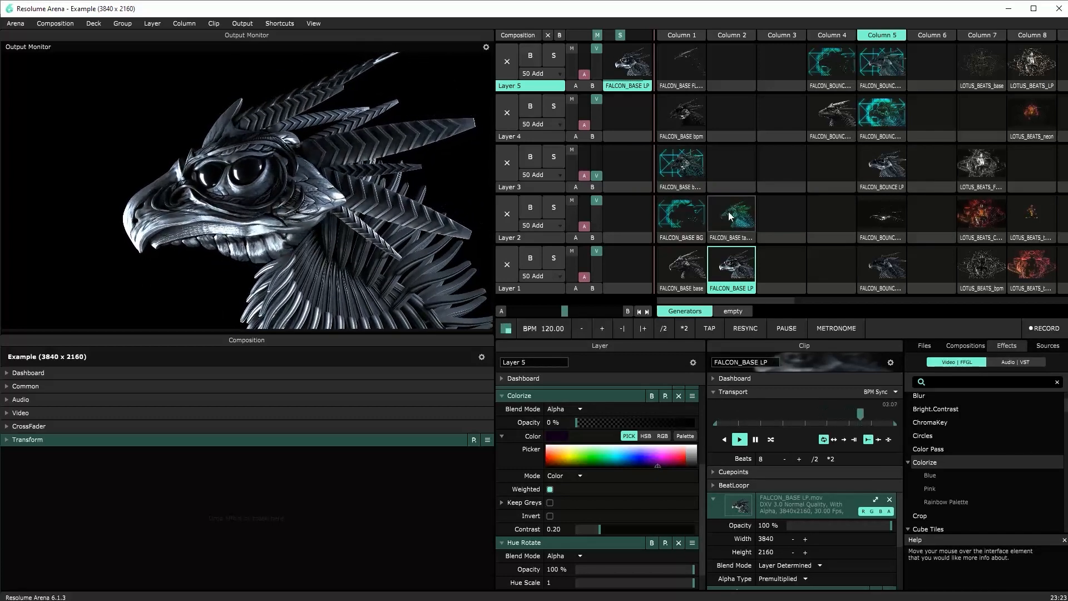
left_click(731, 216)
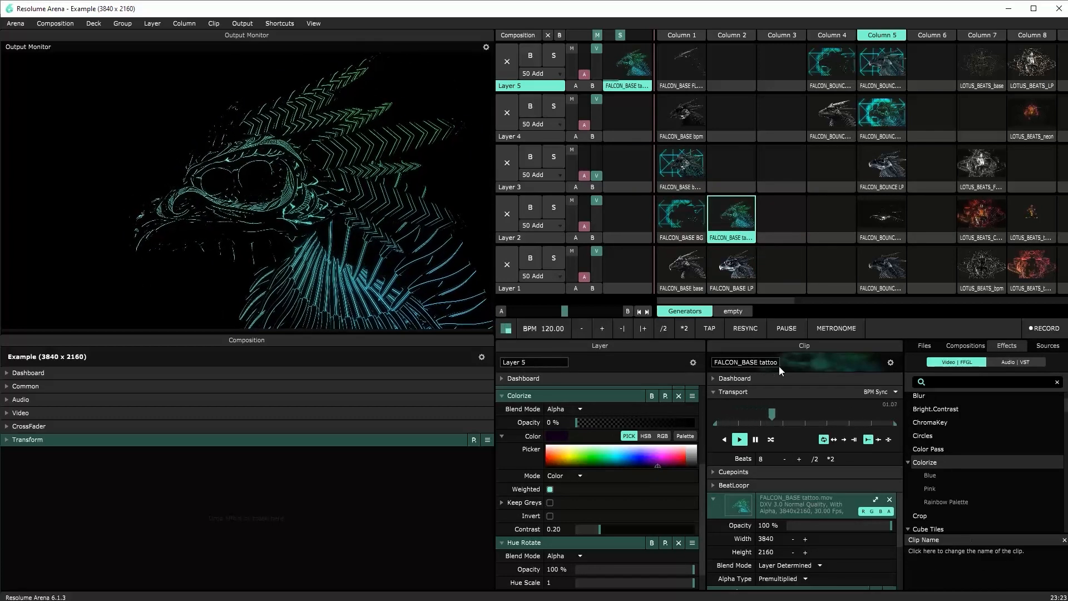
left_click(680, 218)
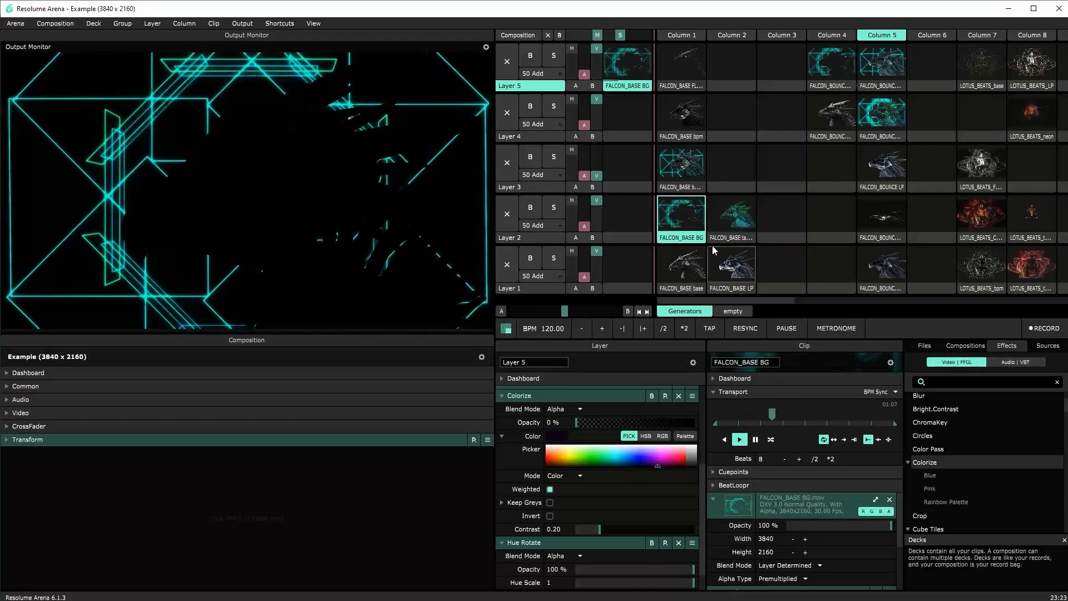
Step: Trigger FALCON_BASE FLASHES on Layer 5, then stop the clips so the output goes black
left_click(681, 117)
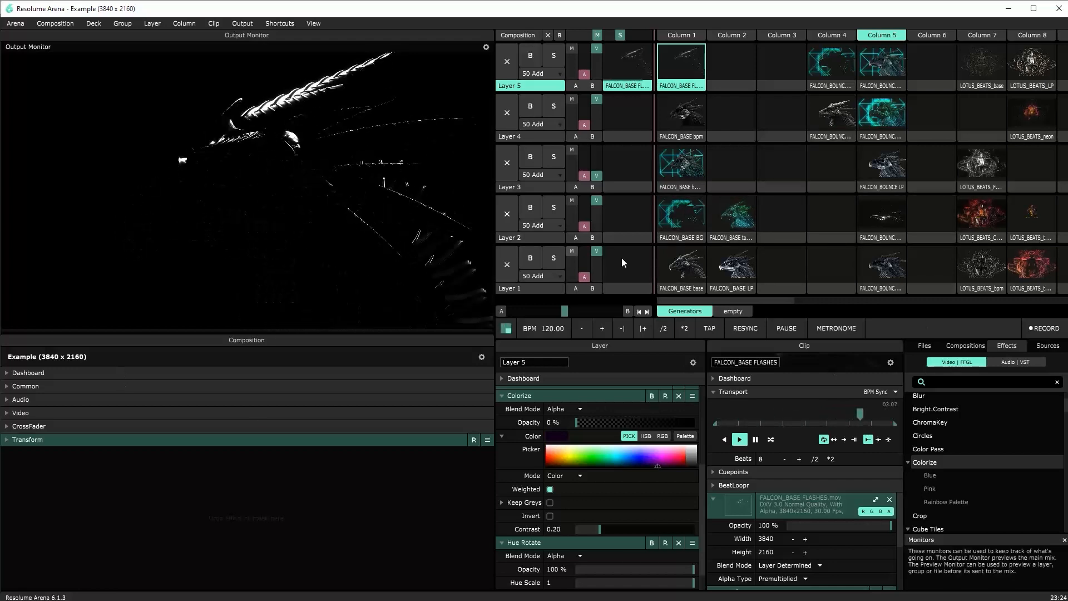
left_click(881, 167)
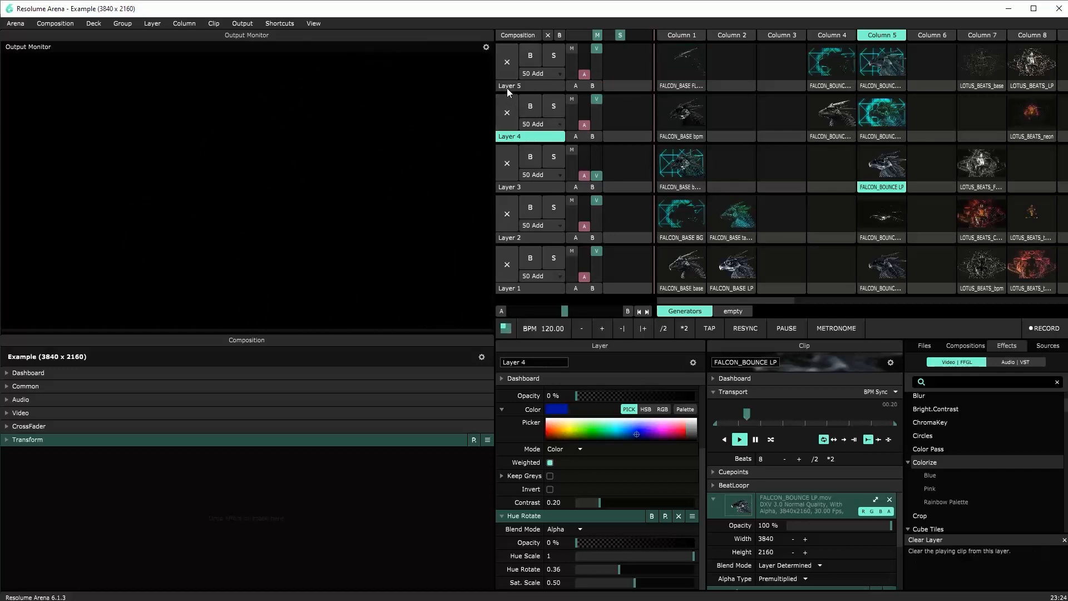
left_click(681, 268)
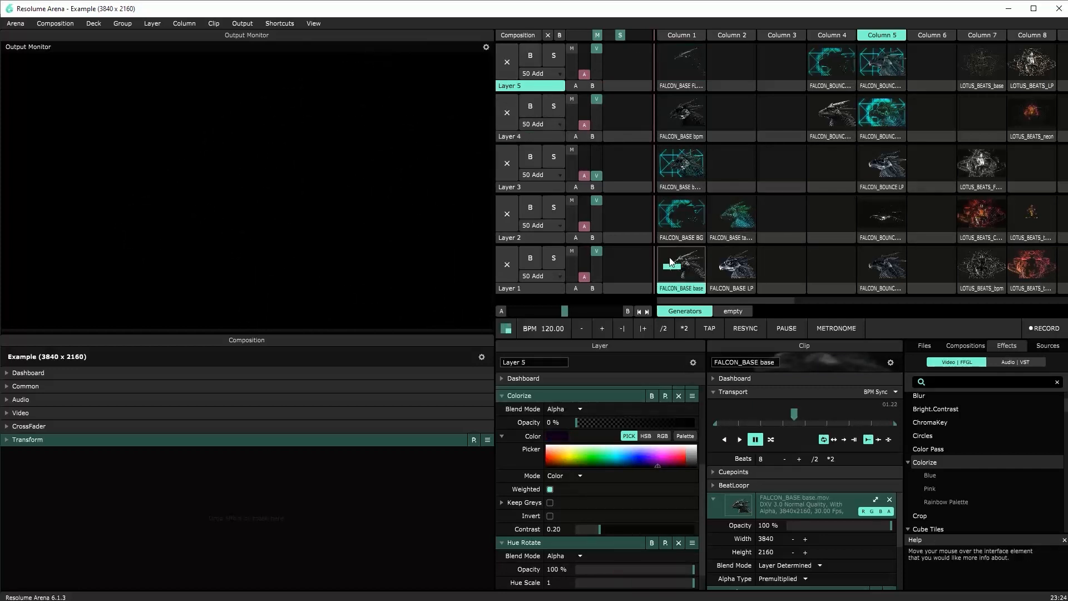
left_click(681, 269)
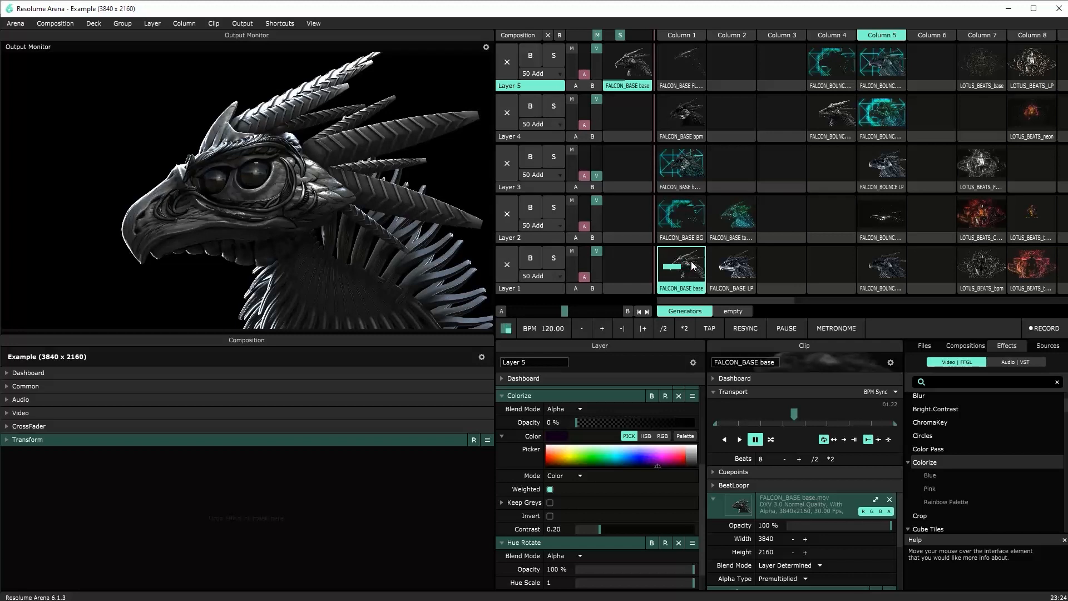
right_click(680, 265)
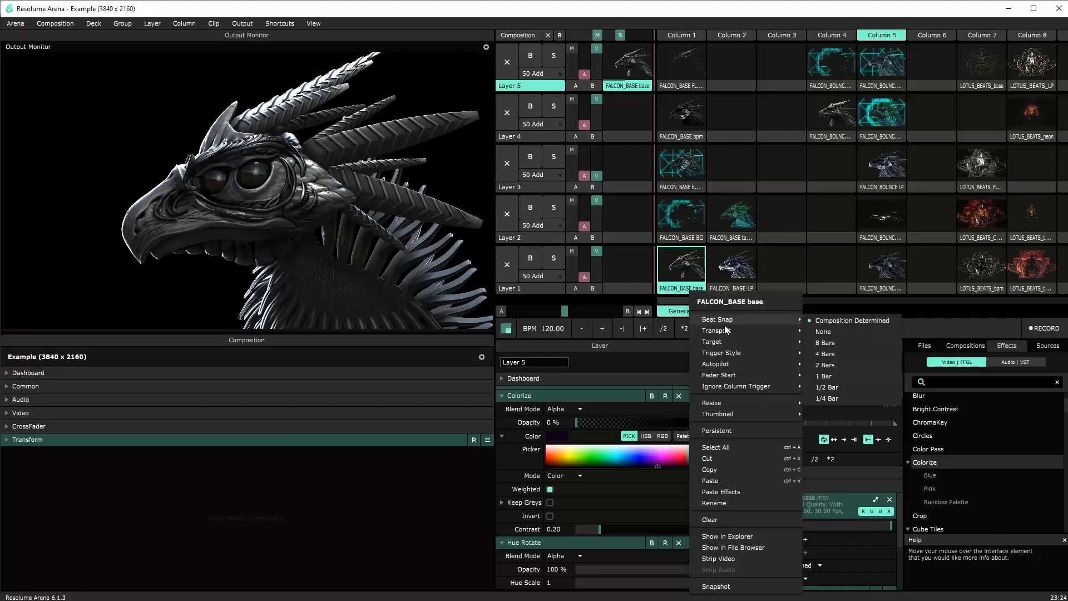
mouse_move(716, 330)
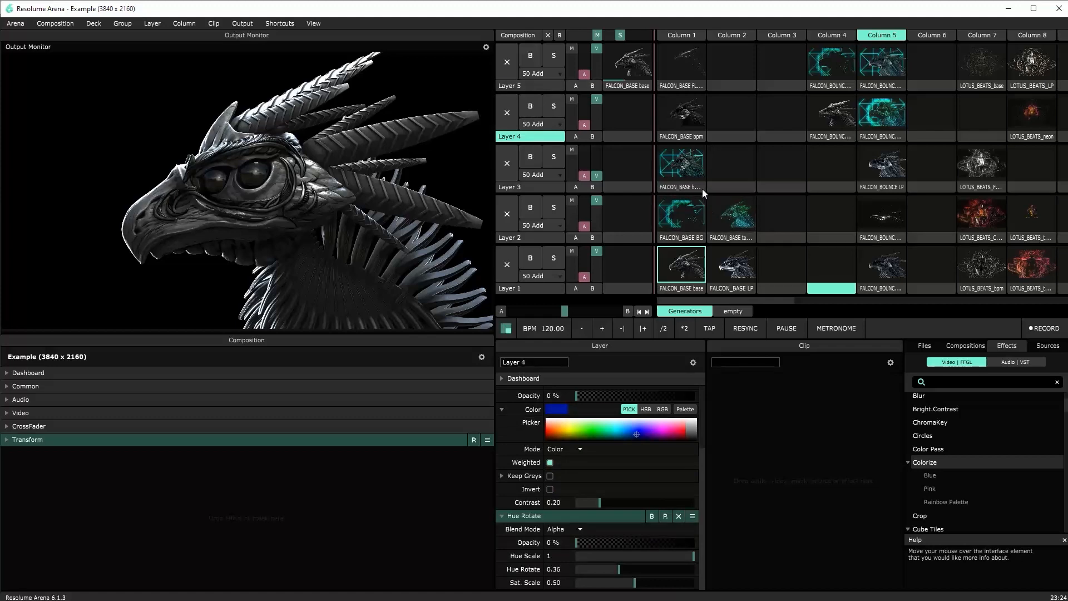
left_click(731, 214)
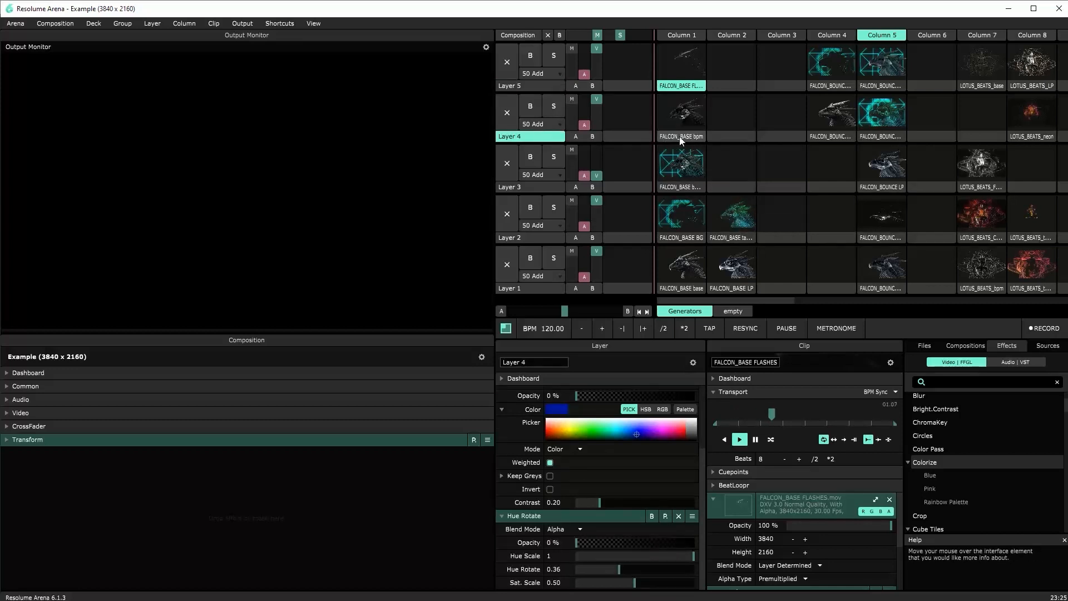
mouse_move(522, 86)
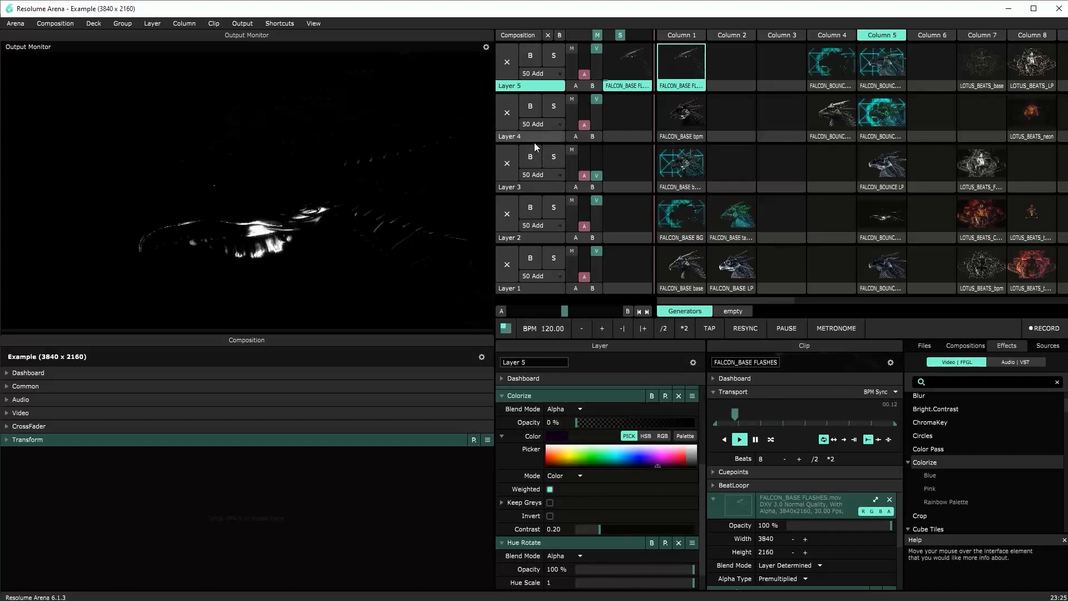
Step: Add the FALCON_BASE bpm clip on Layer 4 to the flashes and BG mix, then select Layer 5
left_click(681, 116)
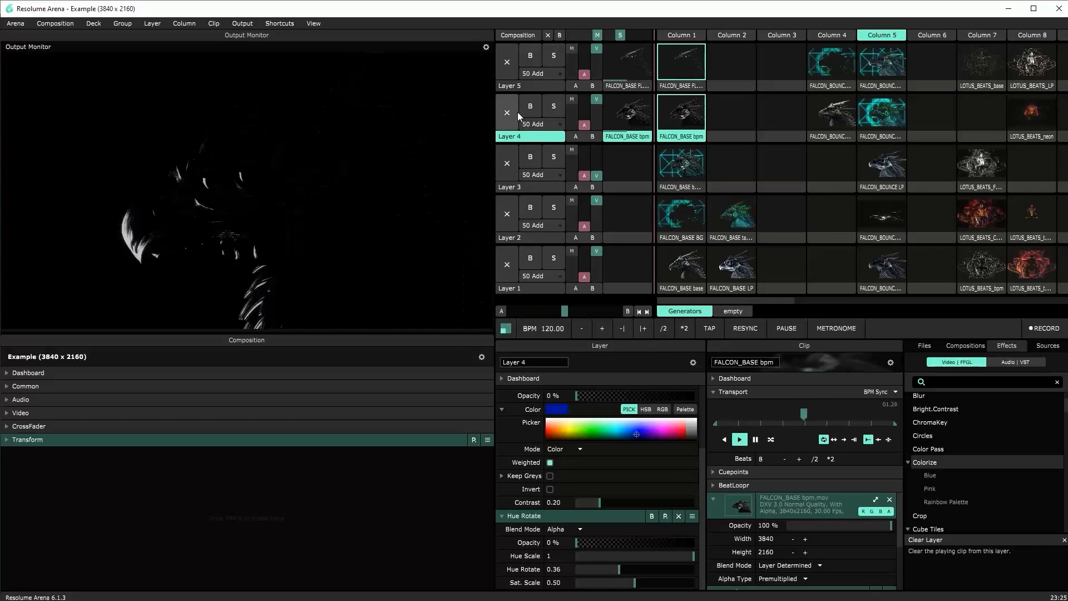
left_click(540, 73)
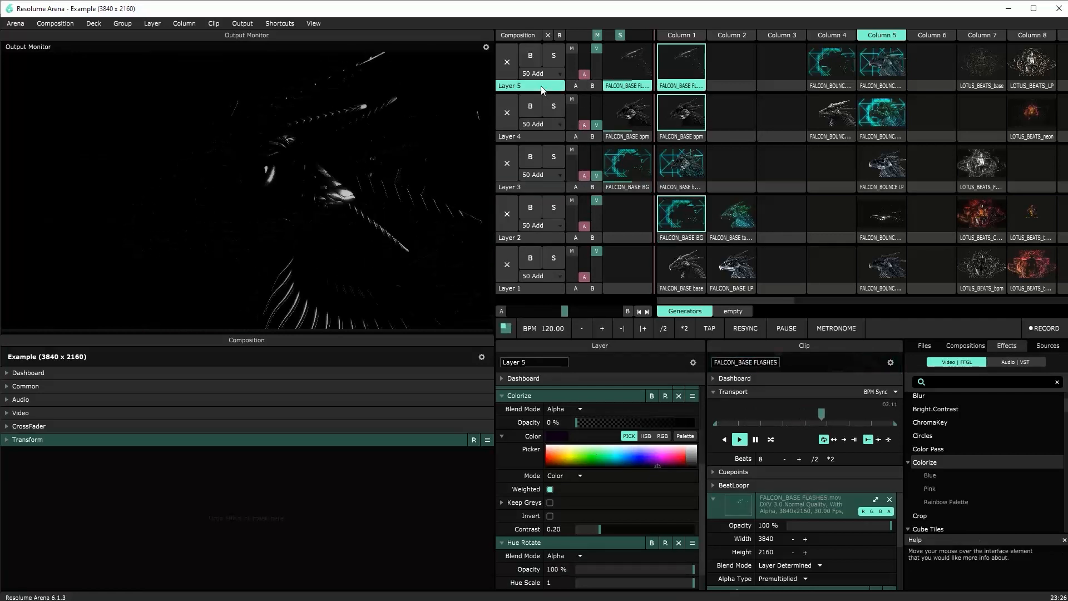
Step: Select Layer 5 and nudge the playback tempo down to about 127 BPM
left_click(680, 268)
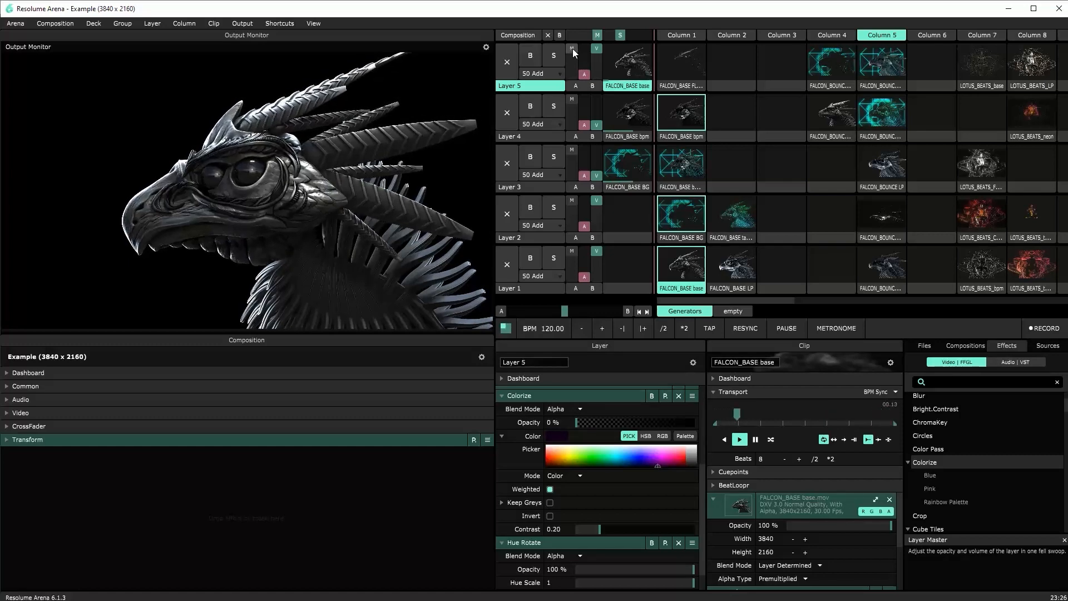
left_click(595, 58)
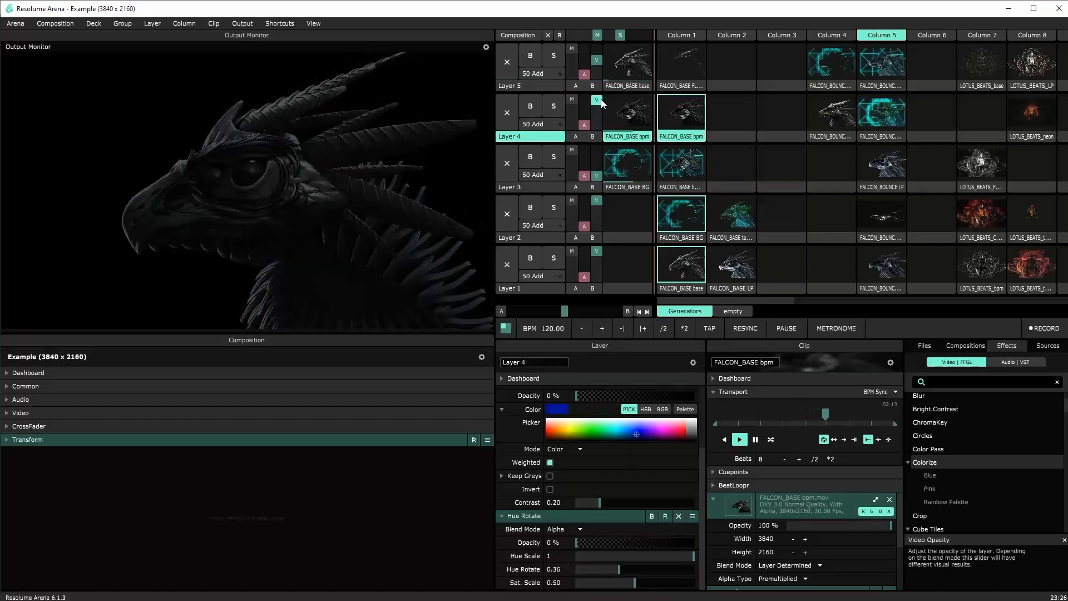
left_click(745, 328)
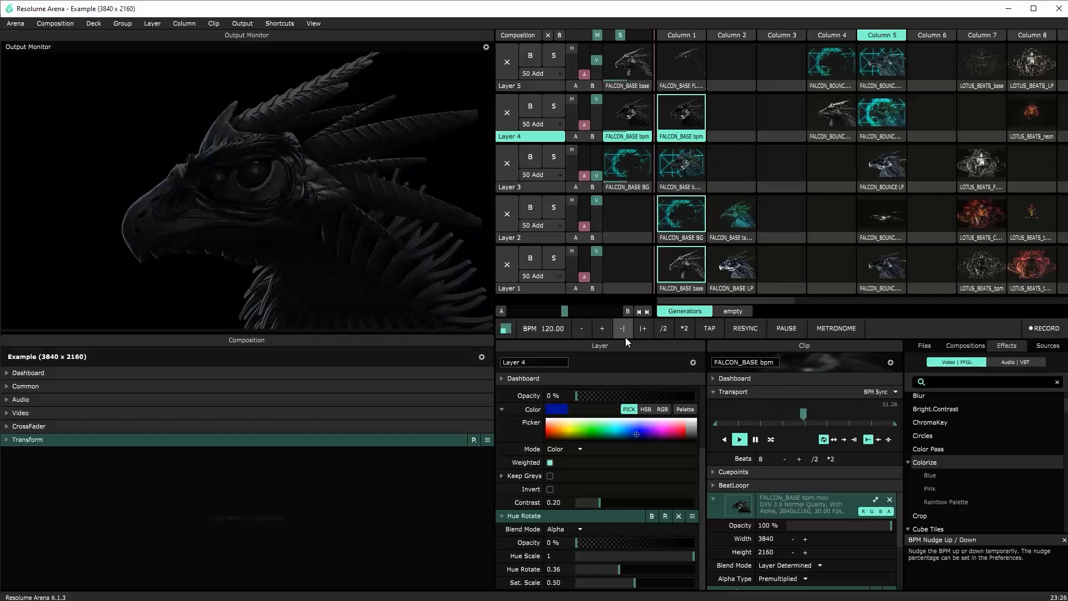
left_click(602, 328)
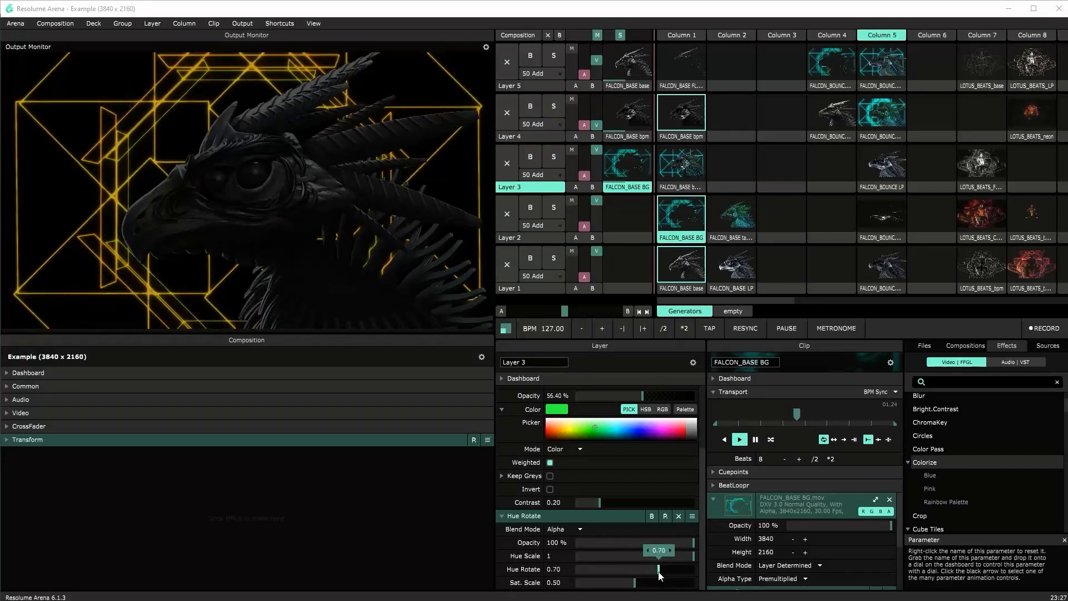
Step: Rotate Layer 3's Hue Rotate through yellow and green to about 0.55 so the wireframe lines turn red
left_click_drag(657, 568, 664, 568)
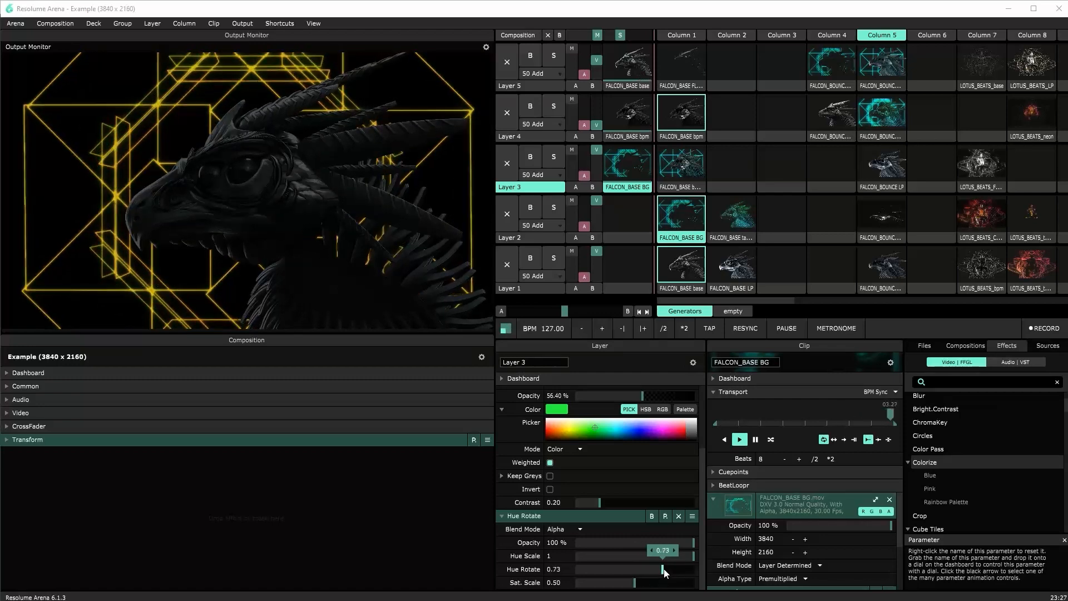
left_click_drag(662, 569, 669, 570)
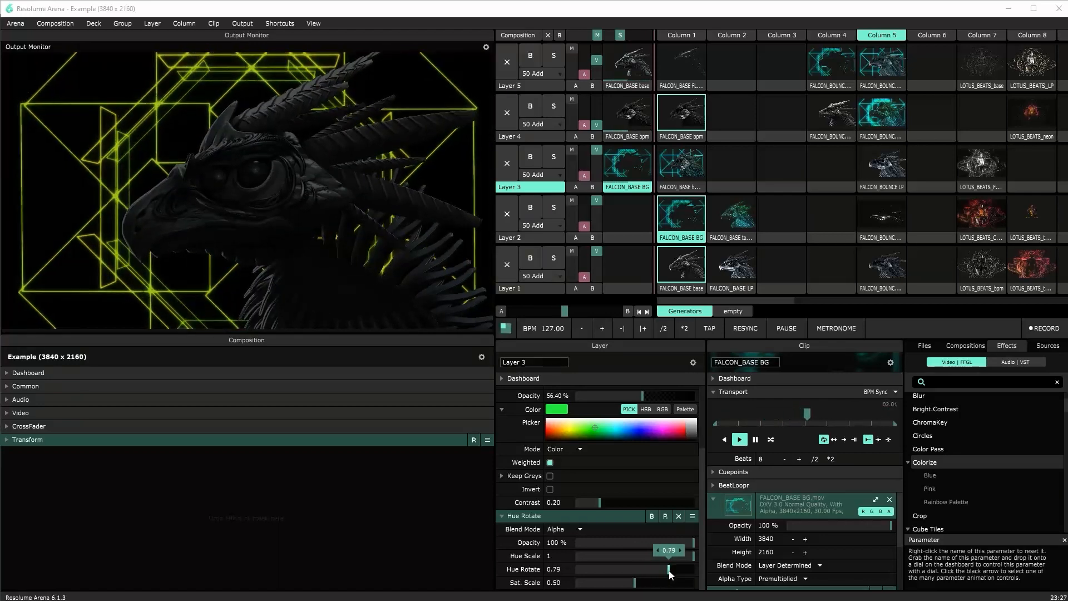
left_click_drag(667, 569, 633, 569)
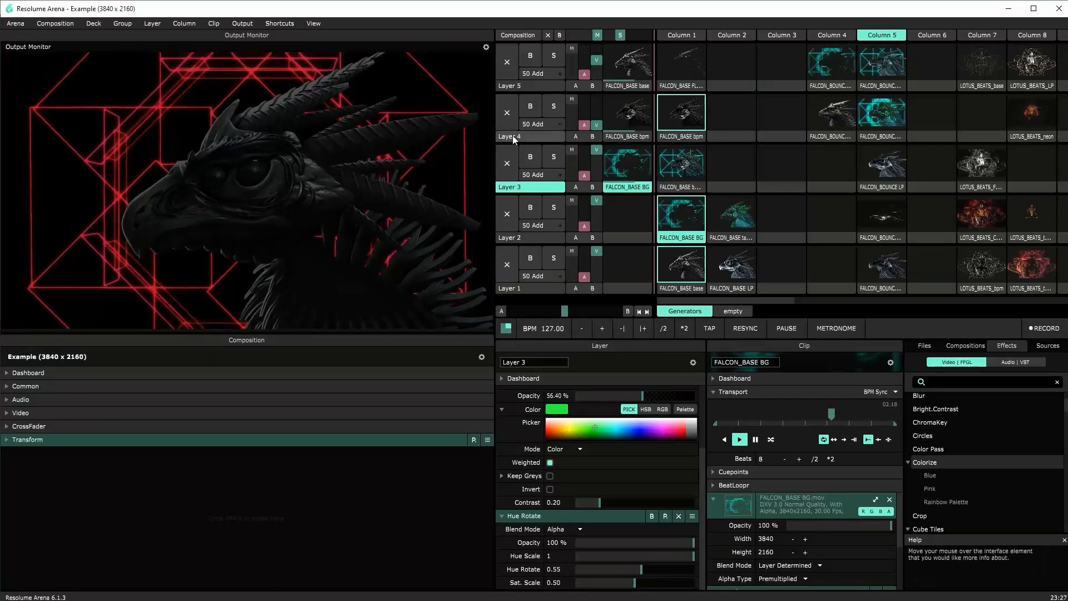
left_click(680, 115)
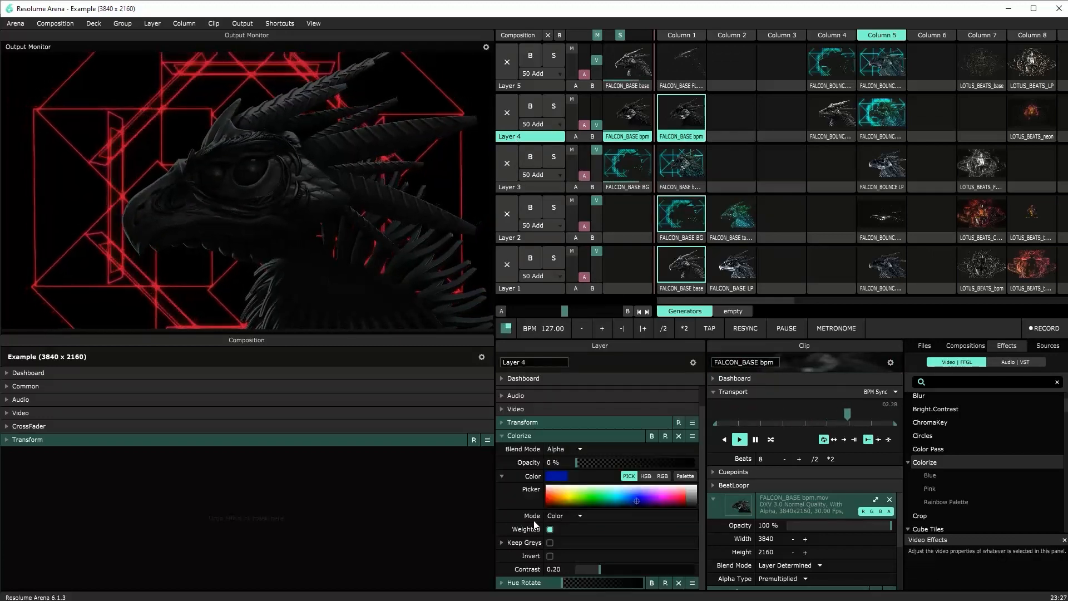
Step: Raise Layer 4's Colorize Opacity to about 65% for a blue tint on the dragon
left_click_drag(568, 462, 654, 462)
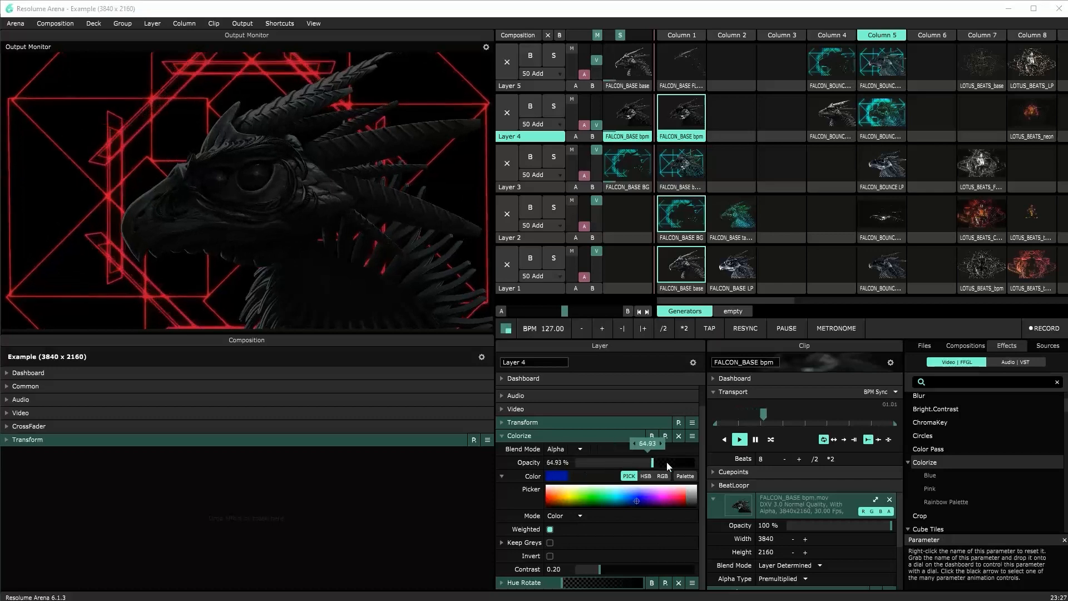
left_click_drag(654, 463, 691, 485)
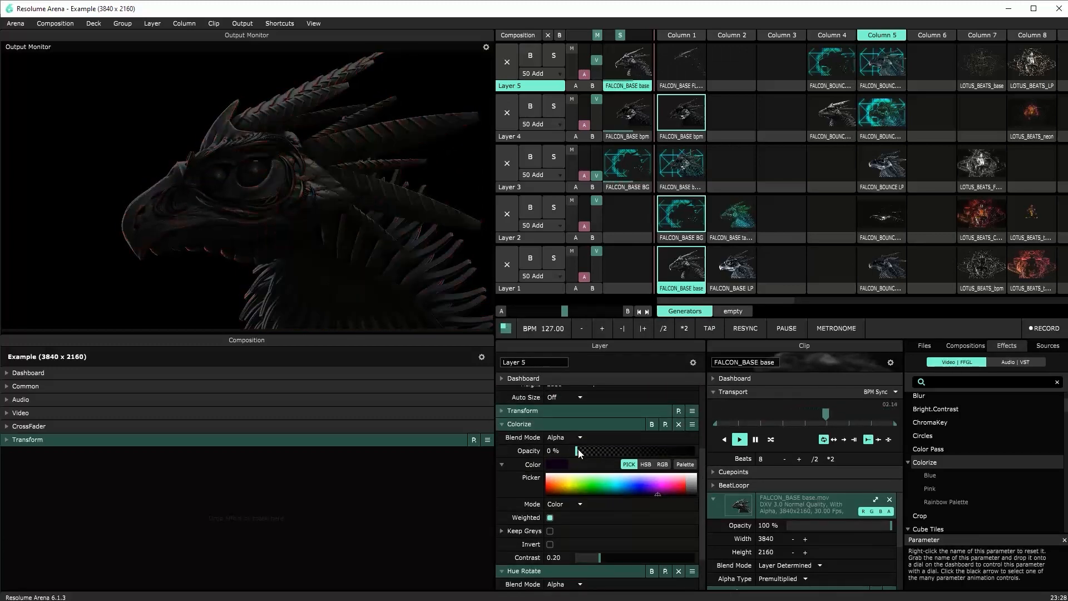
Step: Set Layer 5 Colorize Opacity to 100% and pick an amber-orange tint for the dragon
left_click_drag(577, 450, 691, 451)
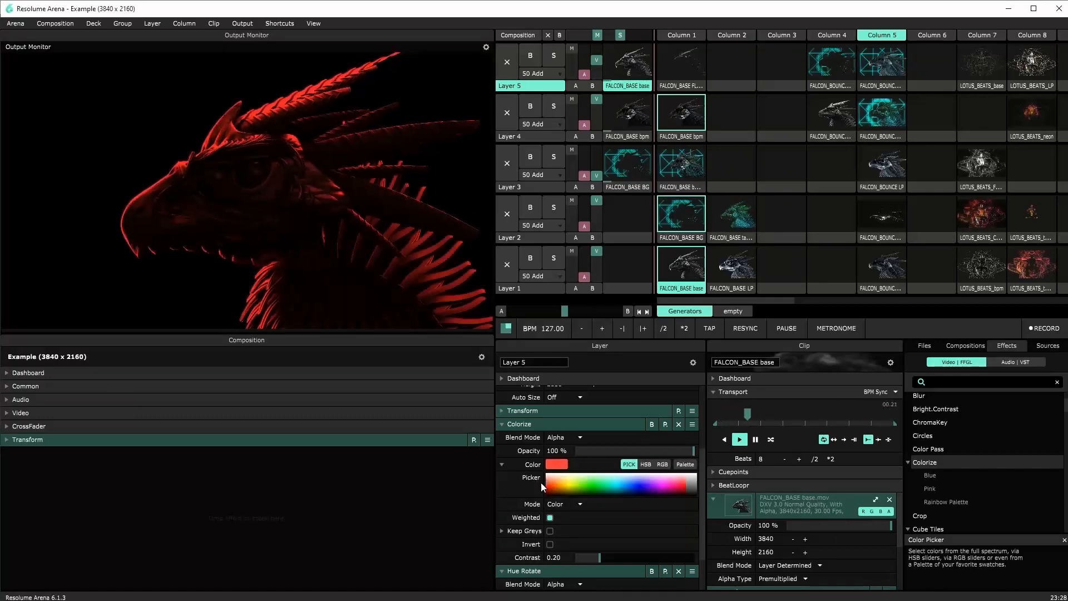
left_click(563, 489)
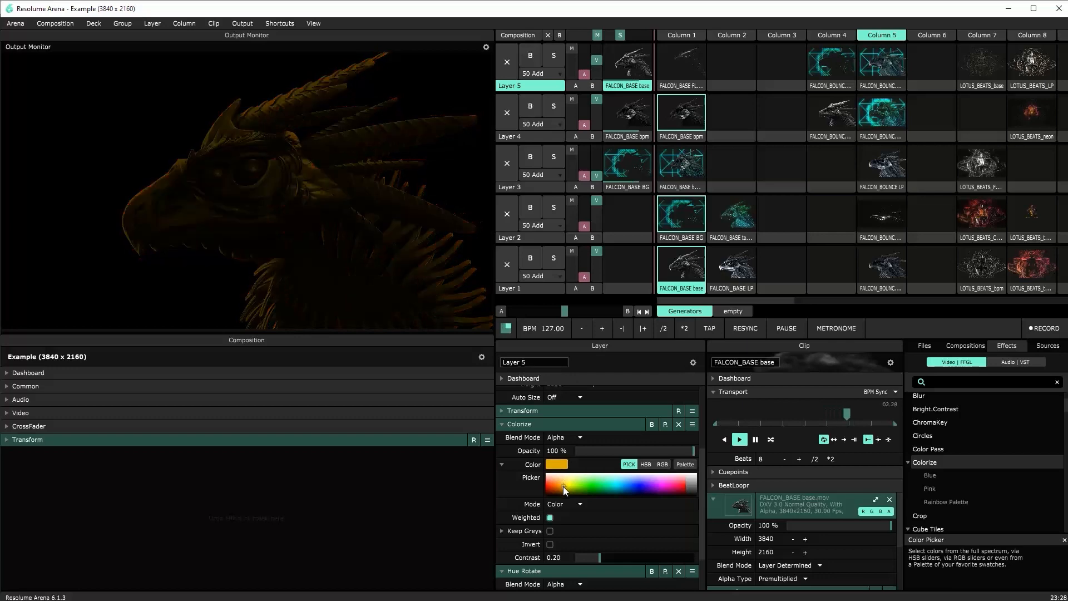
left_click(554, 485)
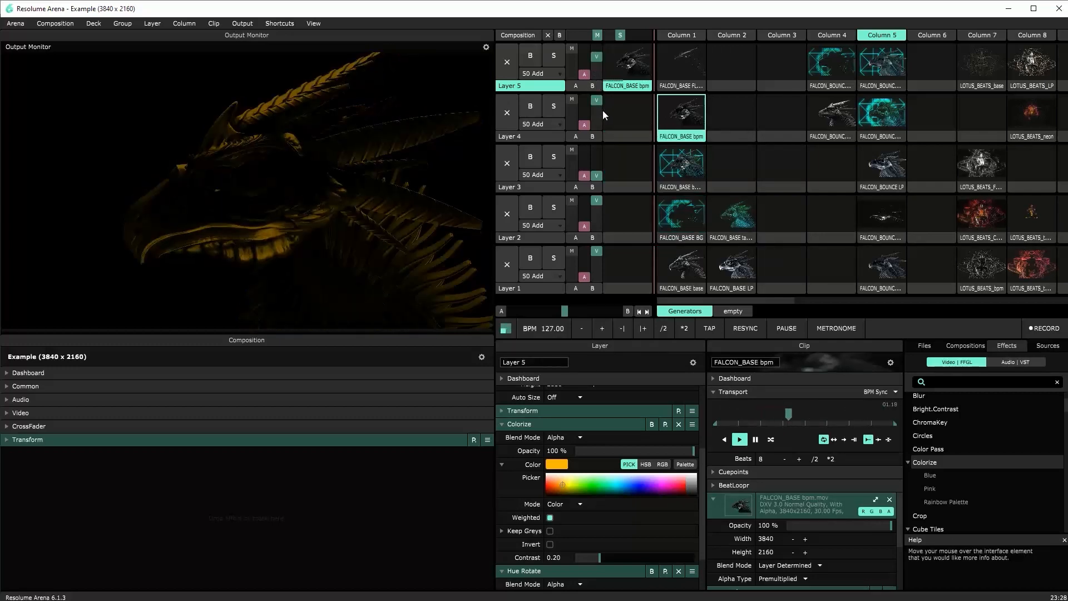
mouse_move(732, 324)
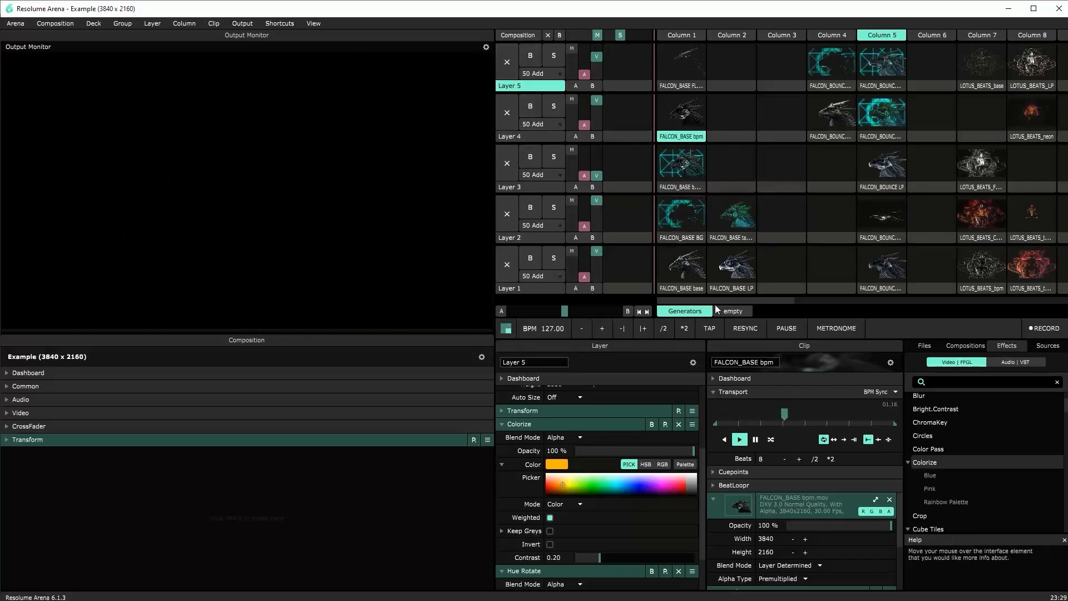
Step: Scroll to the Lotus columns and trigger the Lotus Beats clips with the seated silver figure
scroll("right", 3)
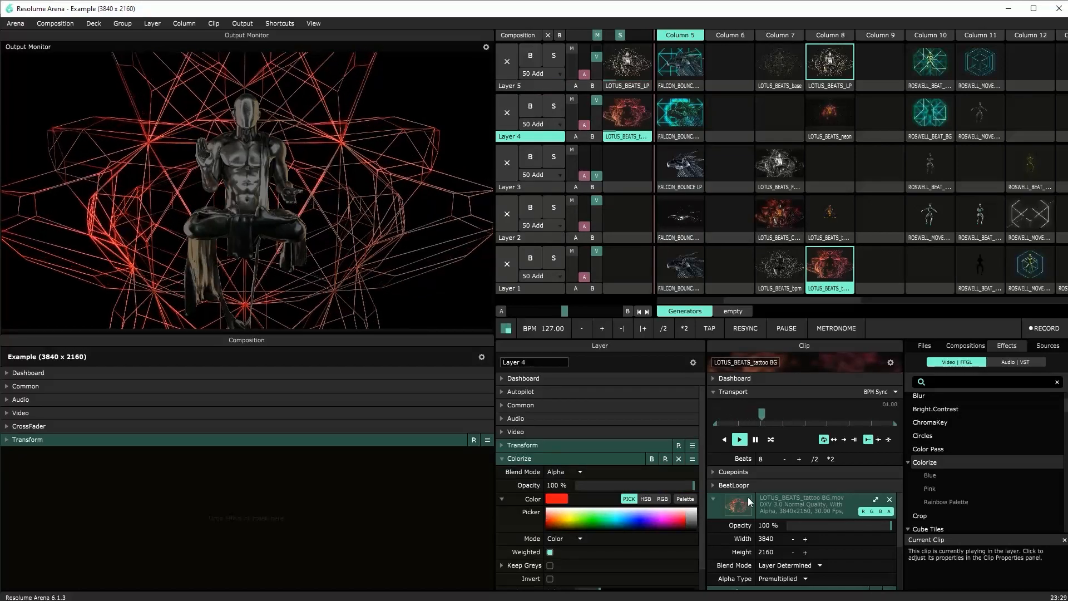
left_click(530, 187)
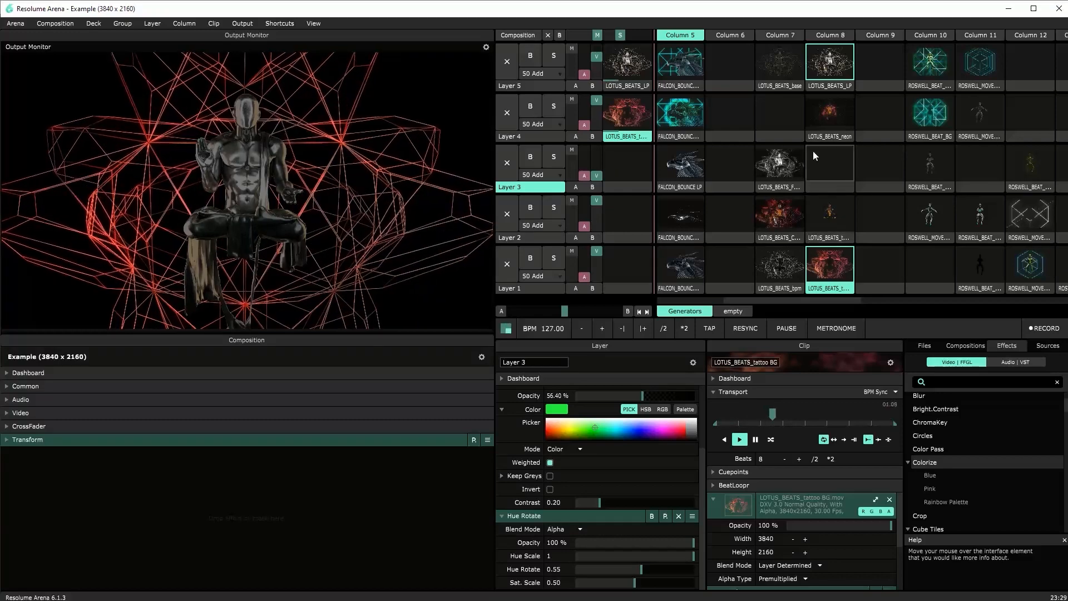
left_click(779, 64)
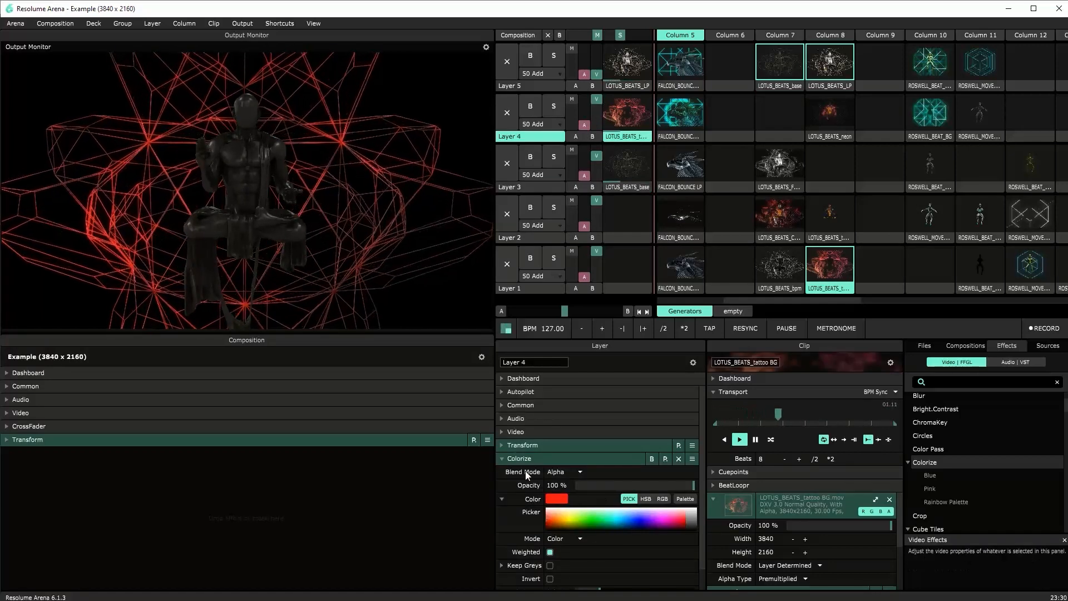
Step: Change Layer 4's Colorize colour from red to blue, keeping opacity at 100%
left_click(637, 520)
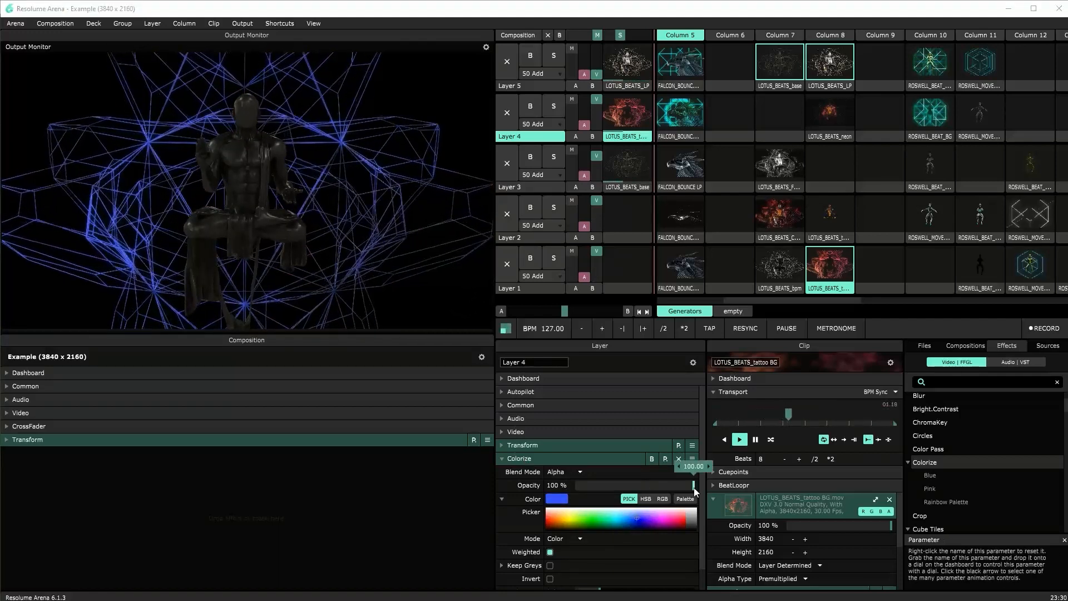
left_click_drag(691, 484, 667, 484)
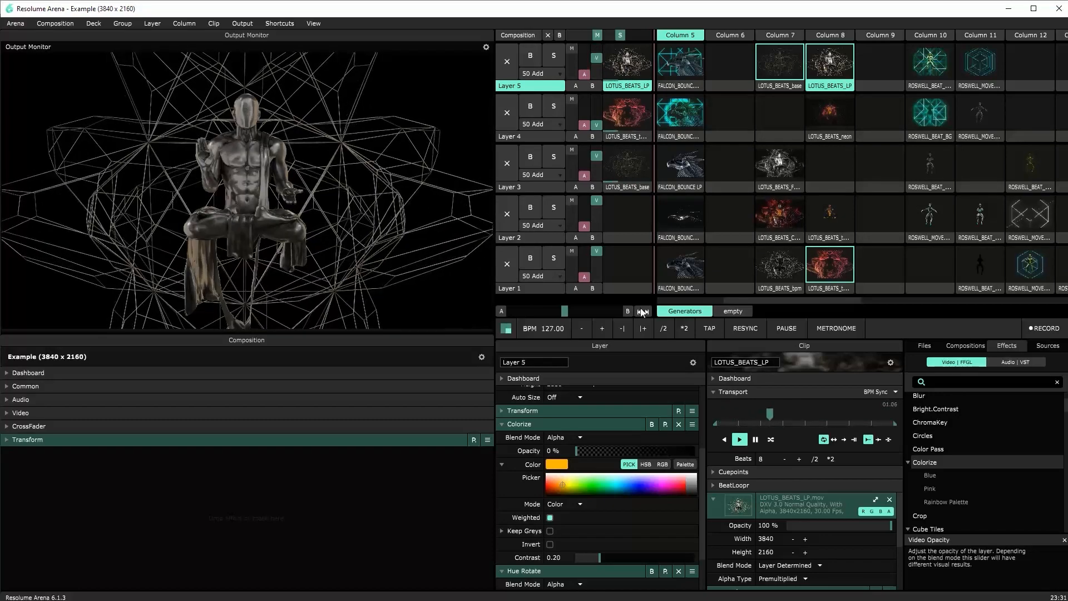
Step: Tint the Lotus figure and wireframe violet-blue at full Colorize strength on Layer 5
left_click(634, 487)
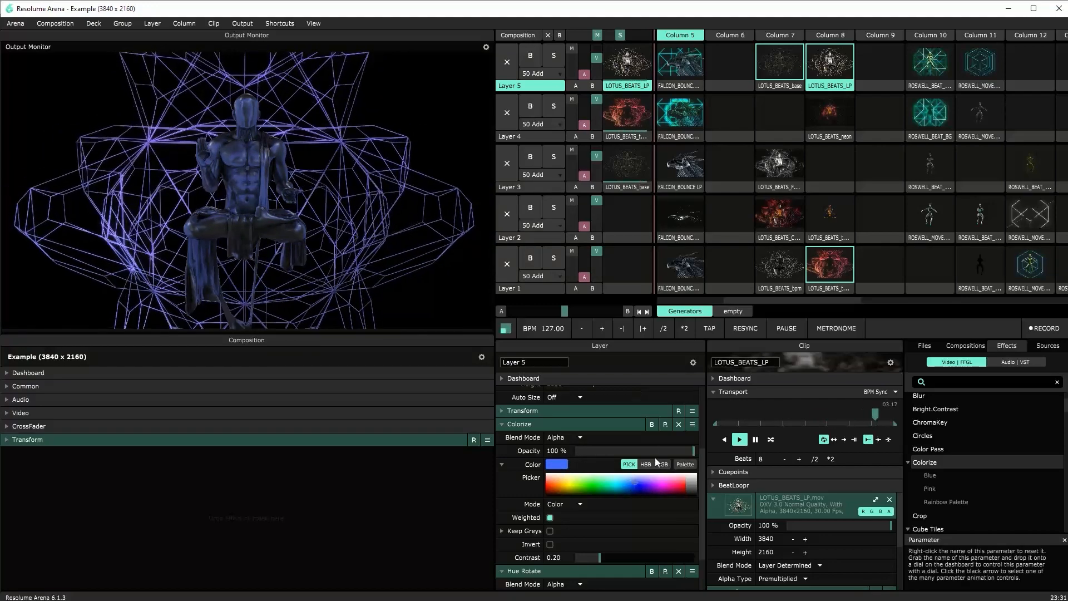
left_click(602, 488)
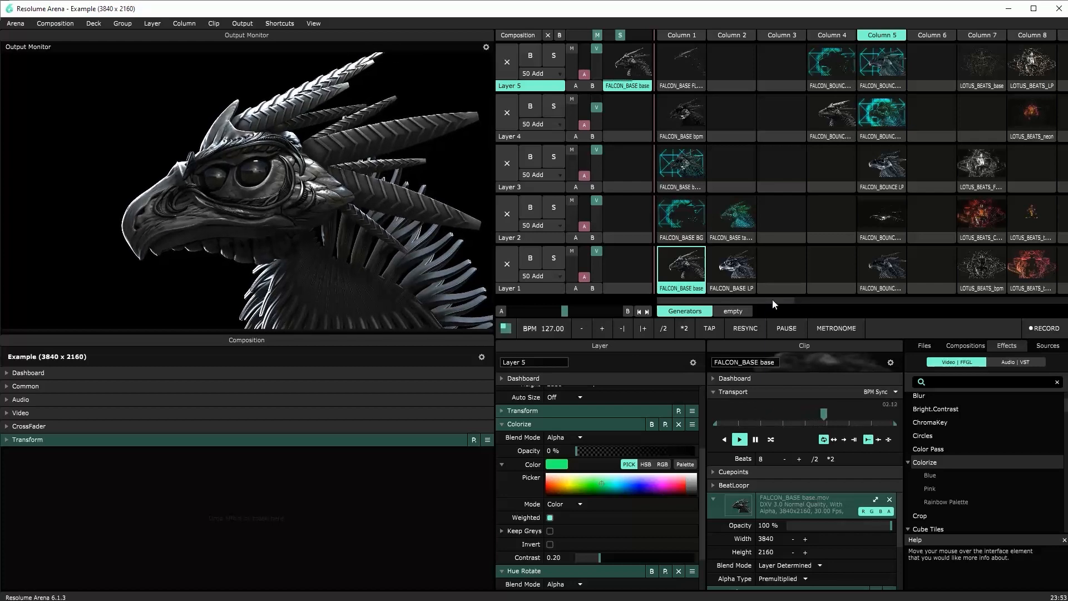
Step: Preview the Roswell hexagon cube clip and the Tredeci lights clip
left_click(832, 268)
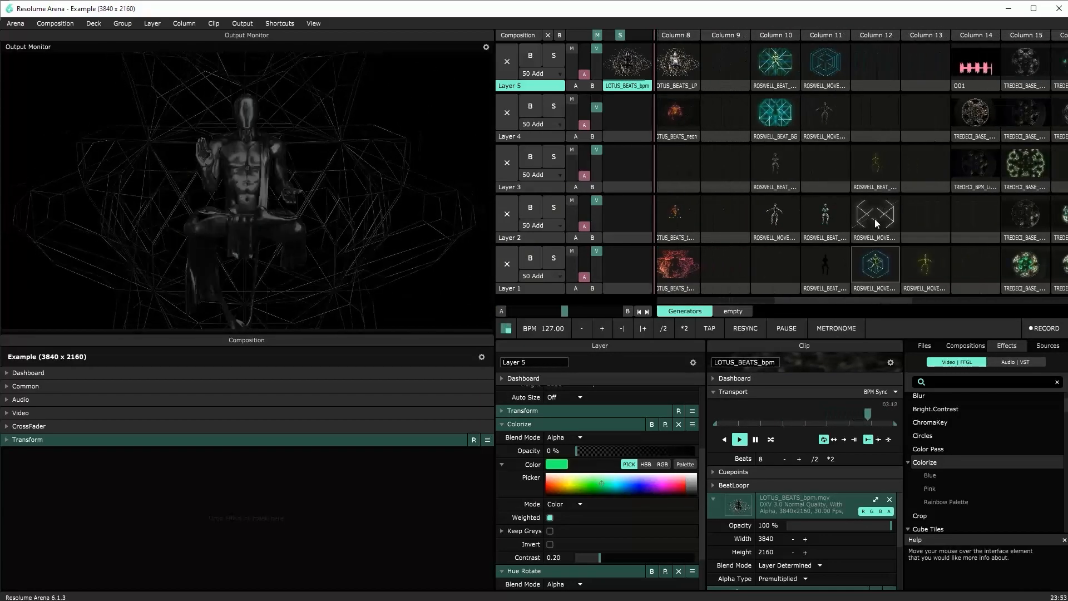
left_click(824, 117)
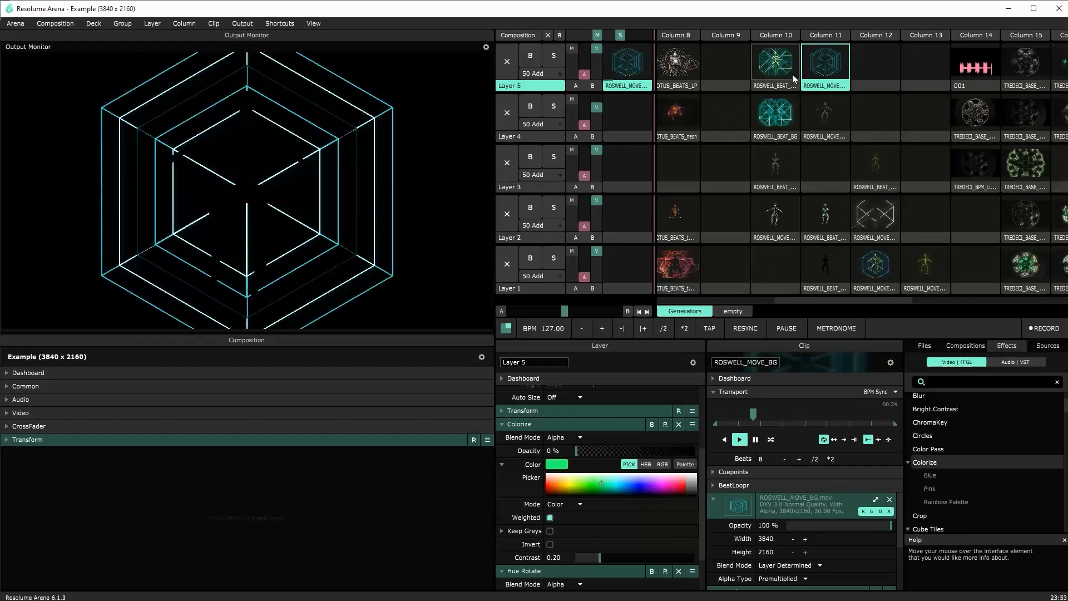
left_click(775, 62)
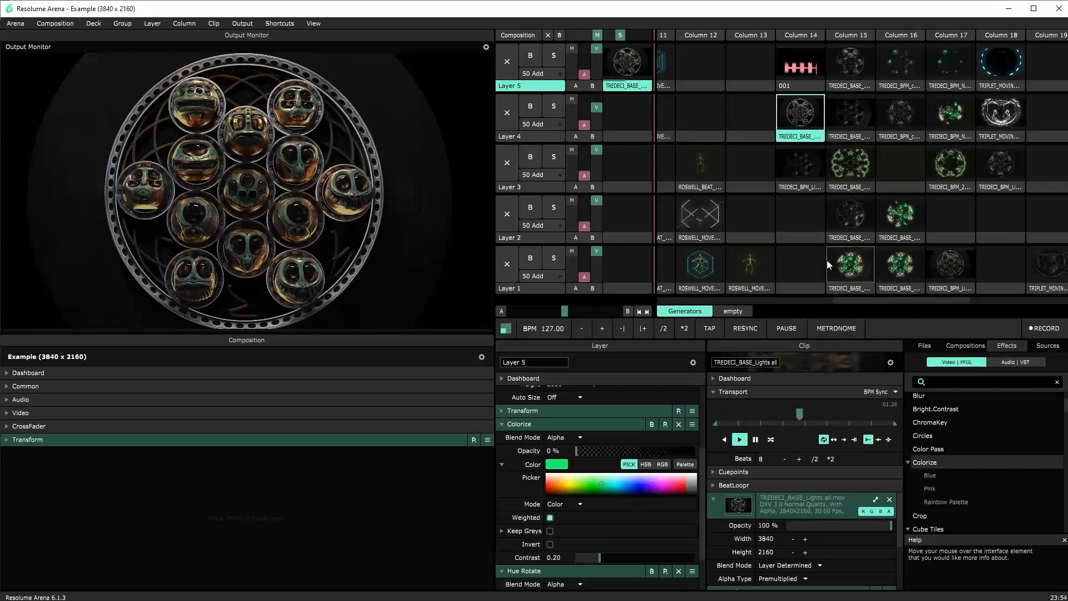
Step: Preview the Triplet moving base, flashing still, ring of lights and orange-glowing bpm clips
scroll("right", 3)
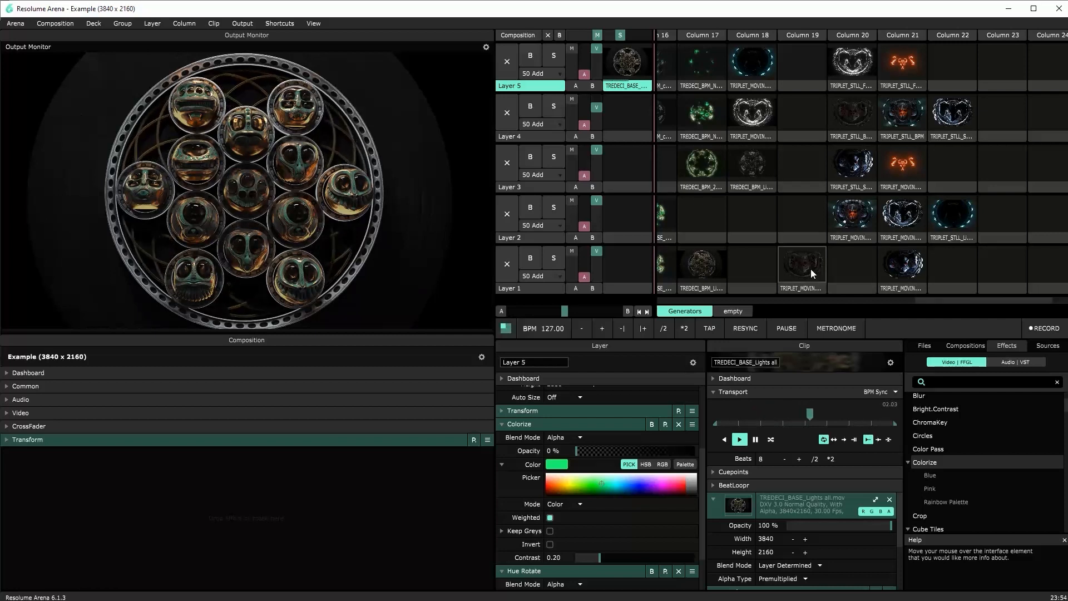
left_click(801, 265)
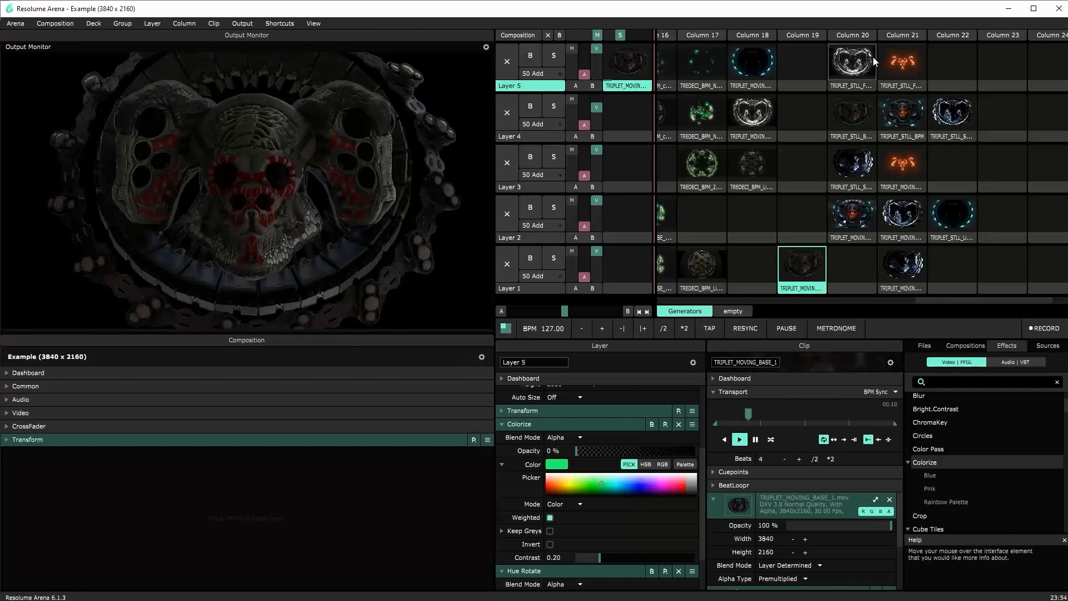
left_click(852, 62)
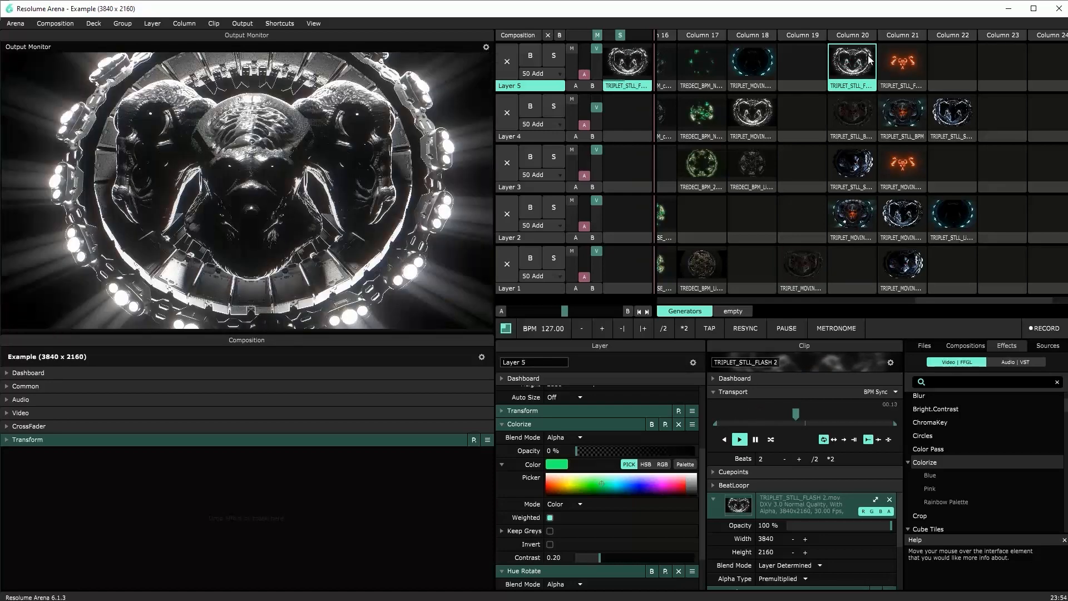
left_click(952, 117)
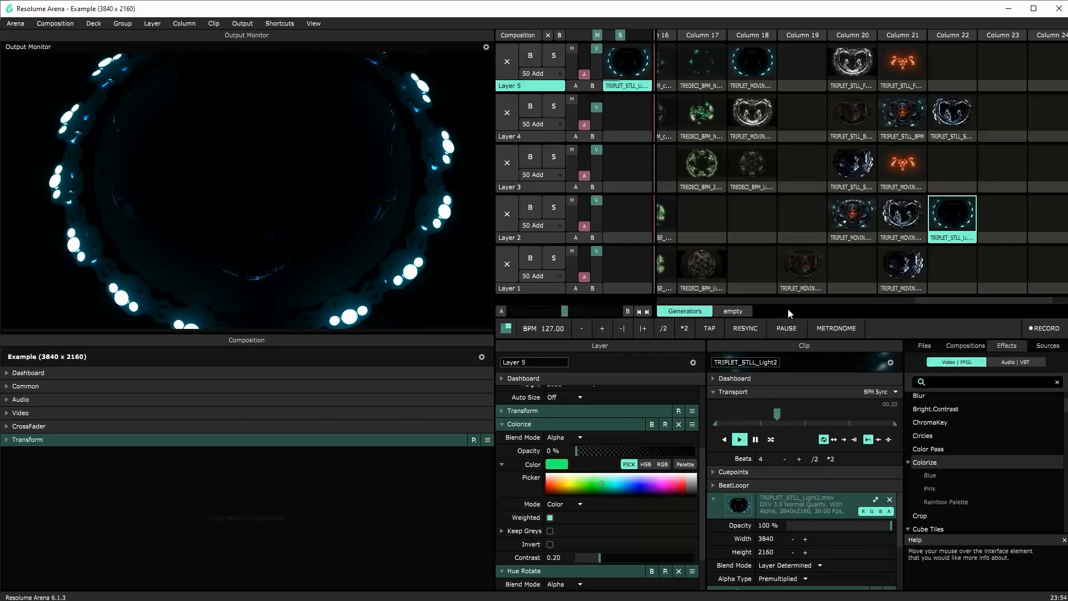
left_click(852, 215)
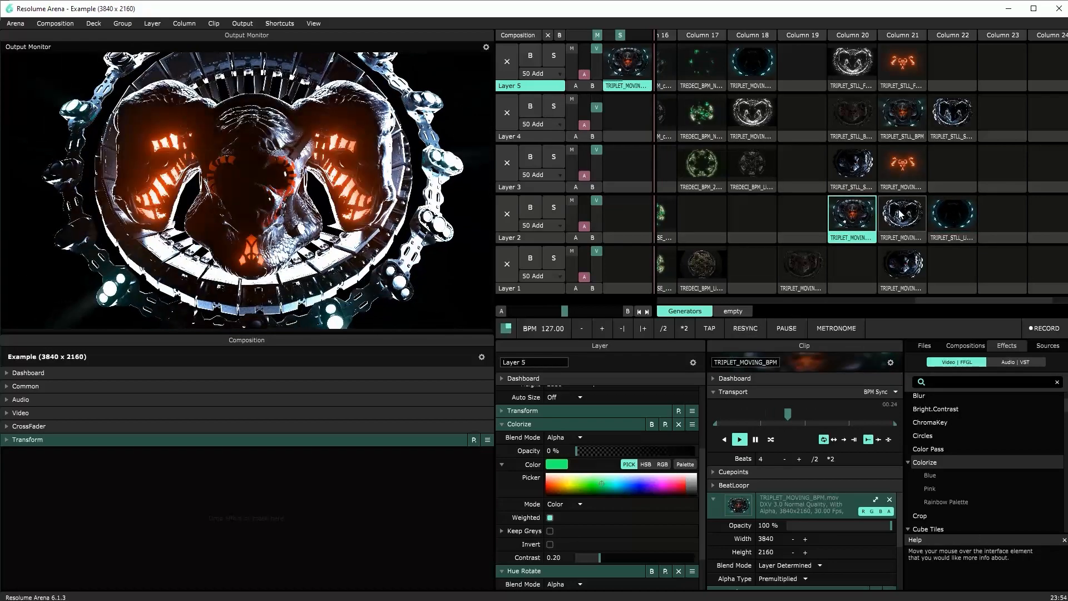